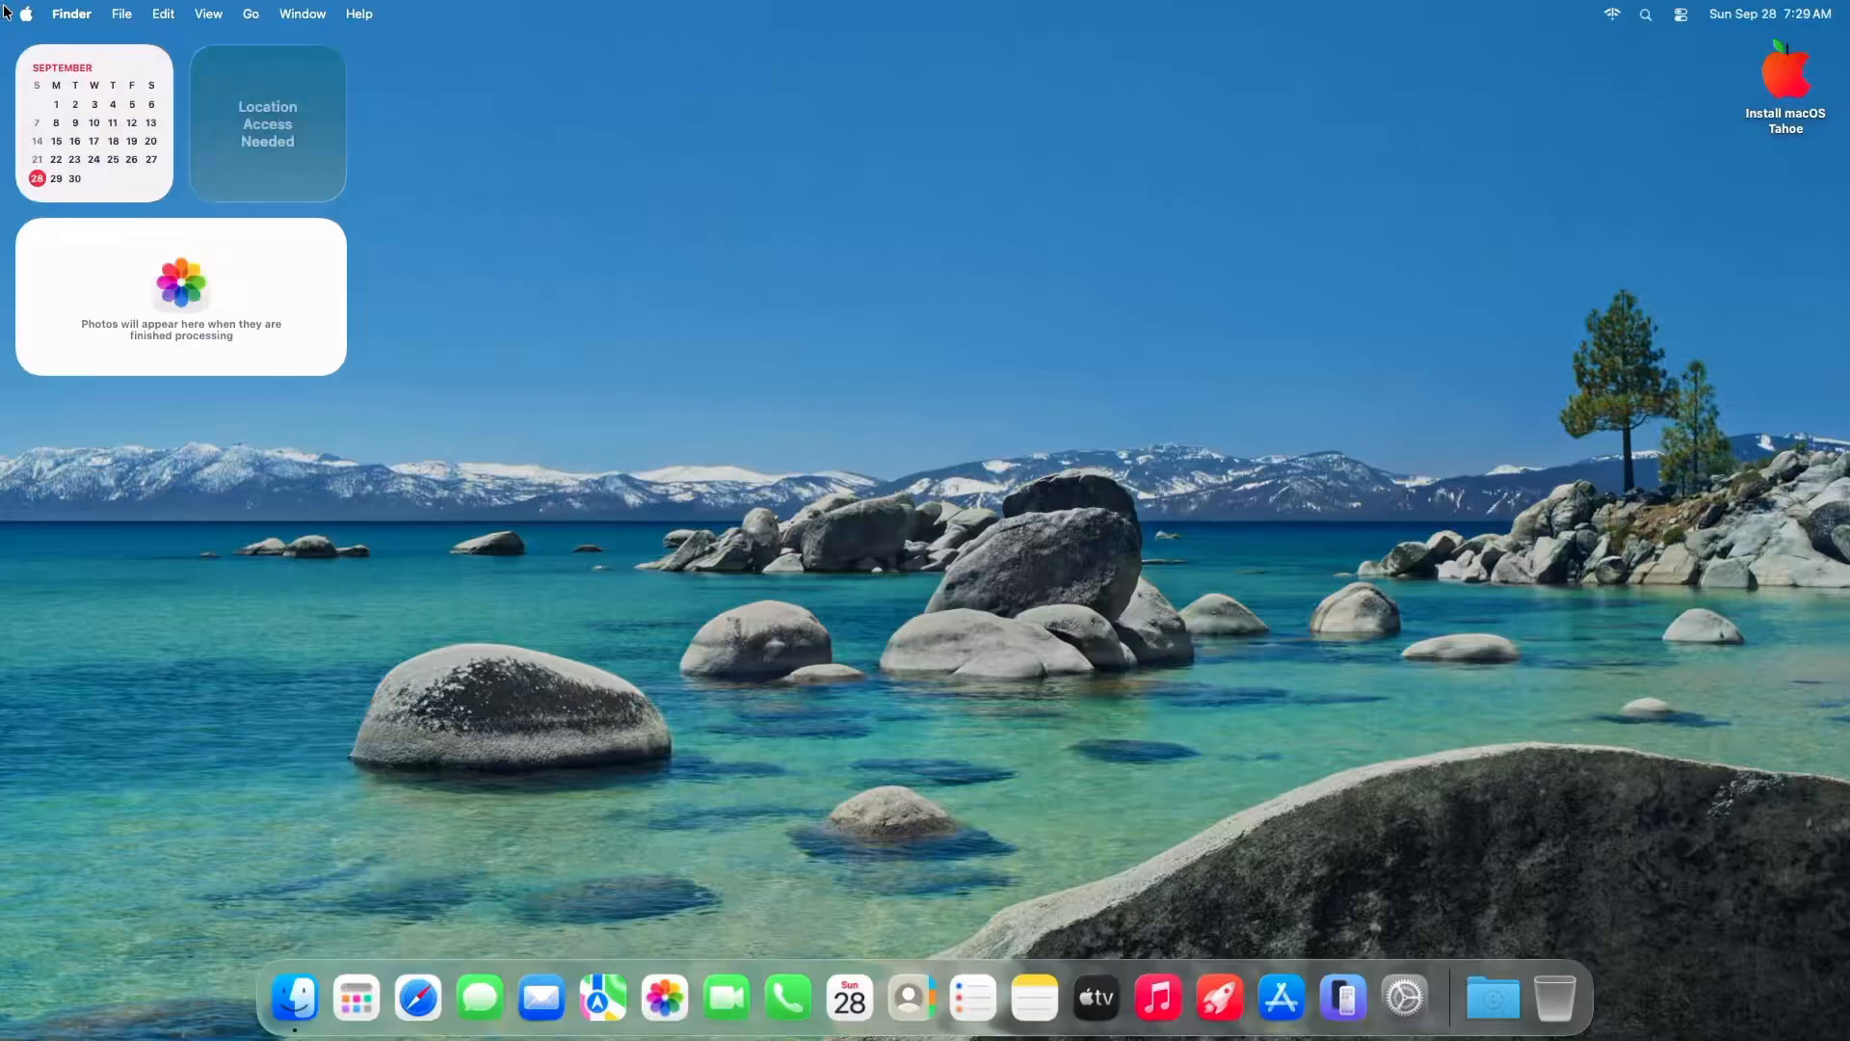
Check the Mac Pro's About This Mac overview, then open Downloads with EFI, Olarila Tahoe and rufus-4.5.
left_click(23, 13)
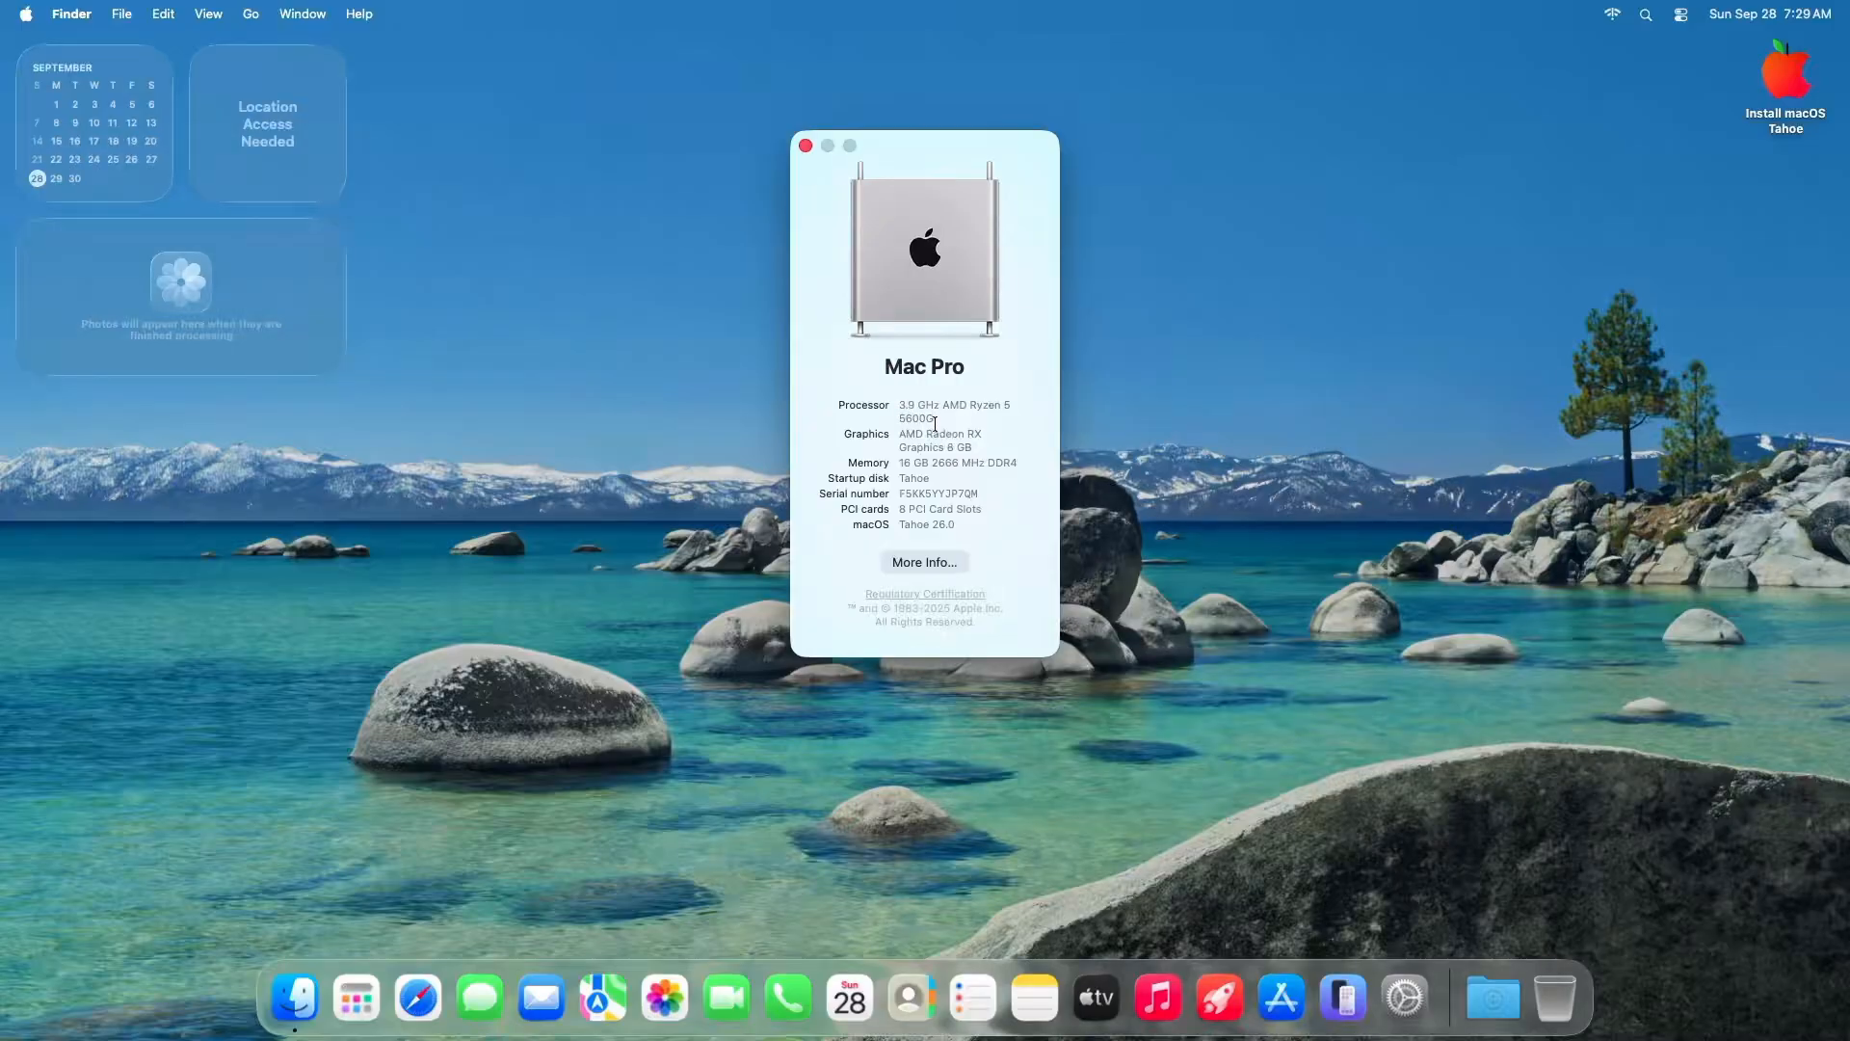
left_click(806, 146)
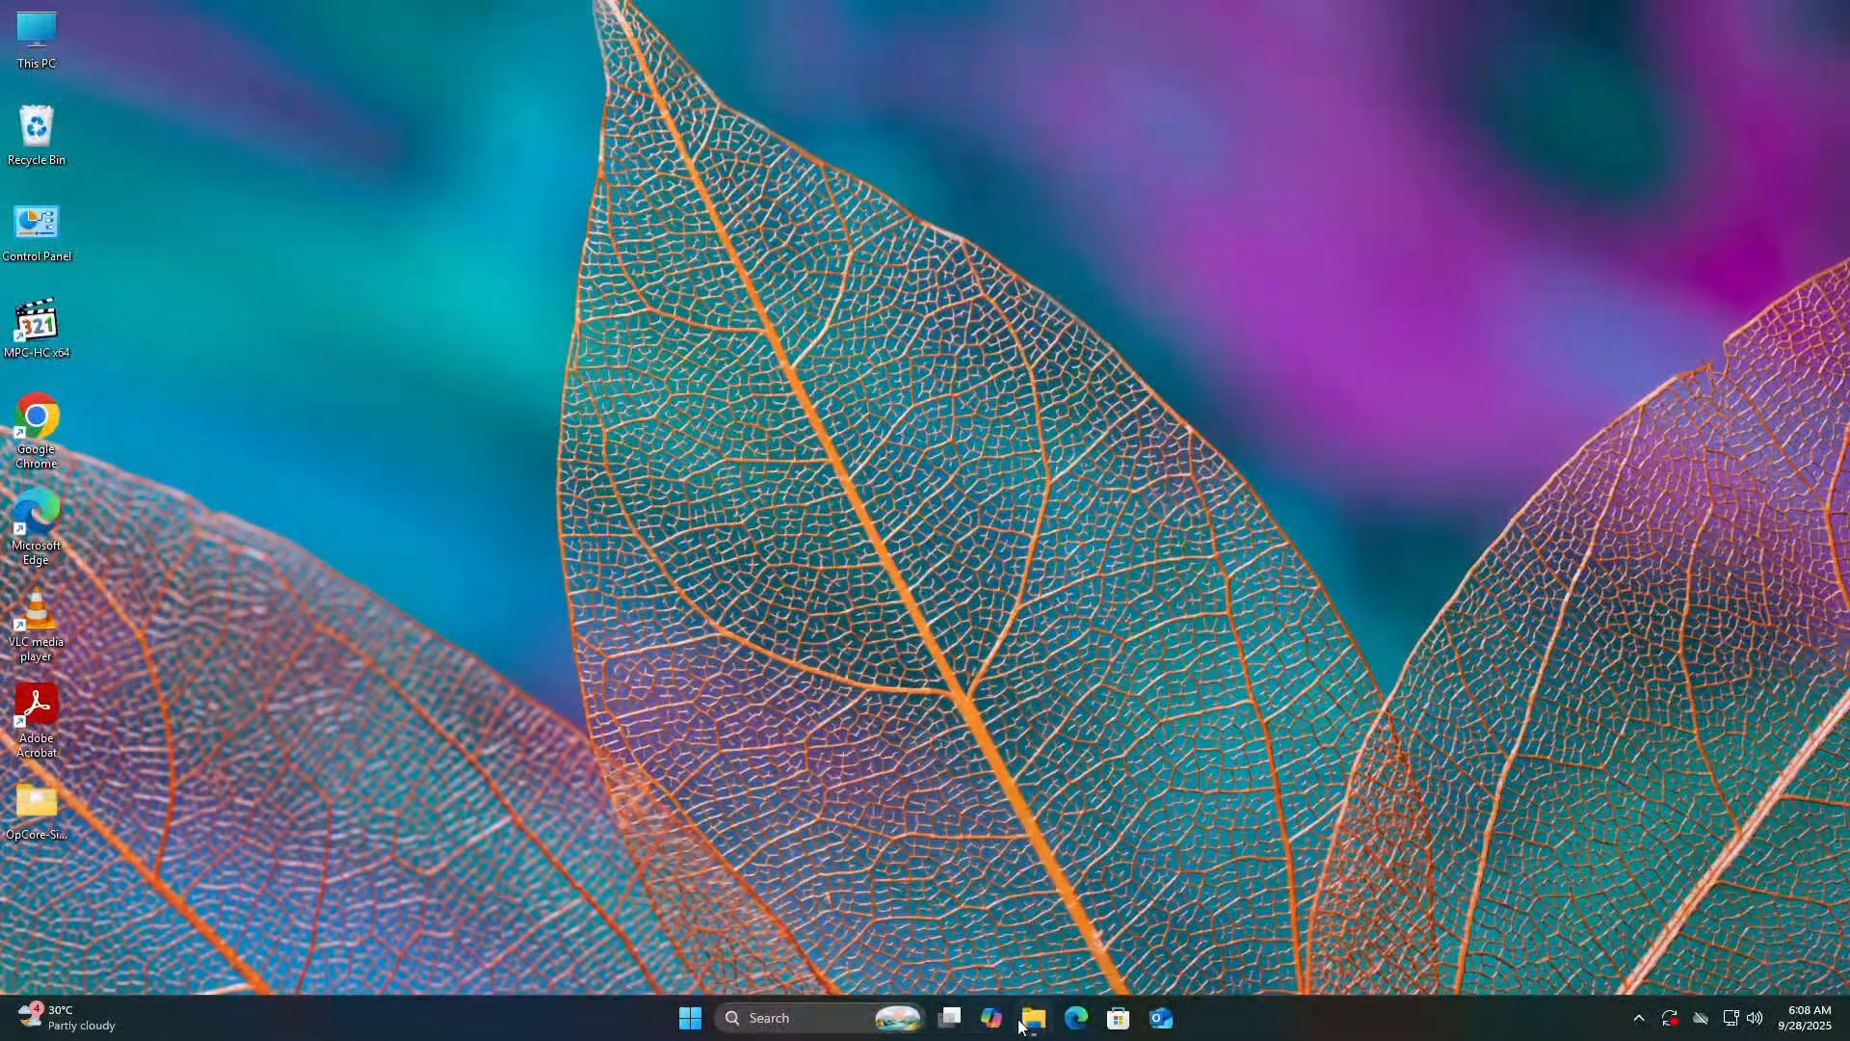
left_click(1032, 1018)
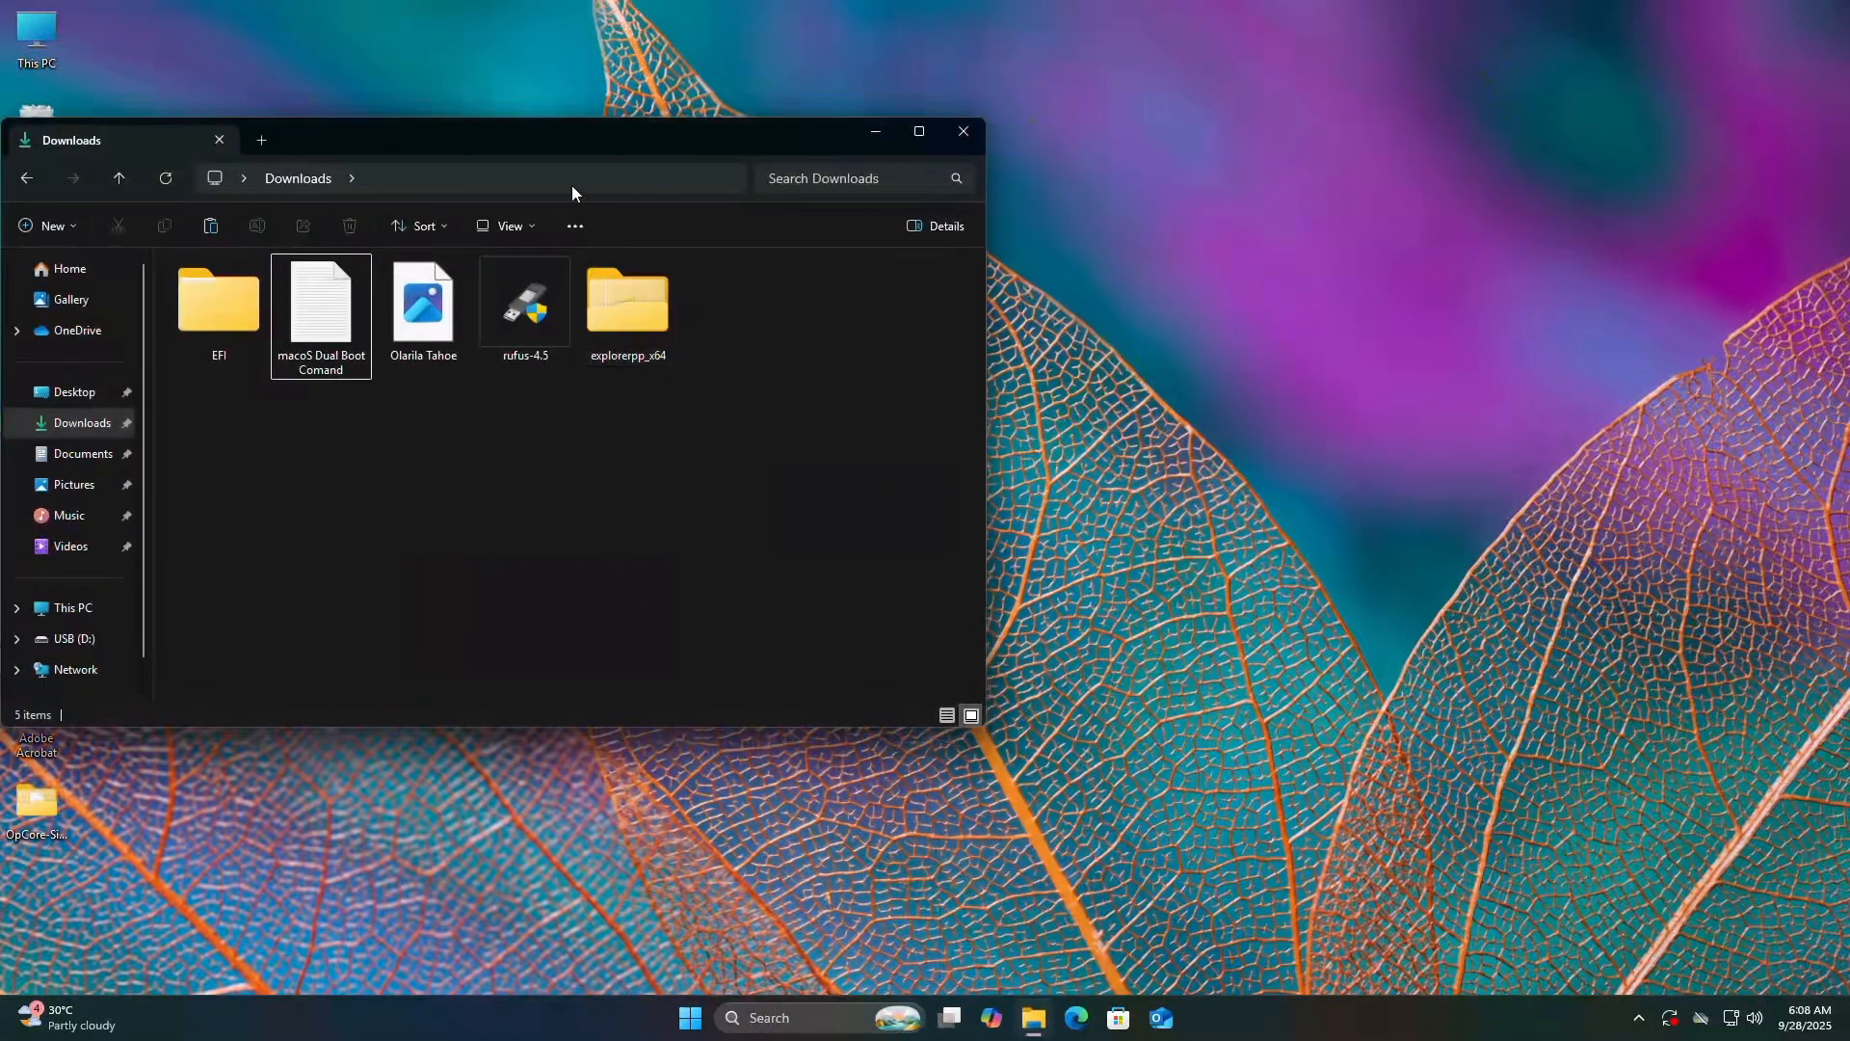